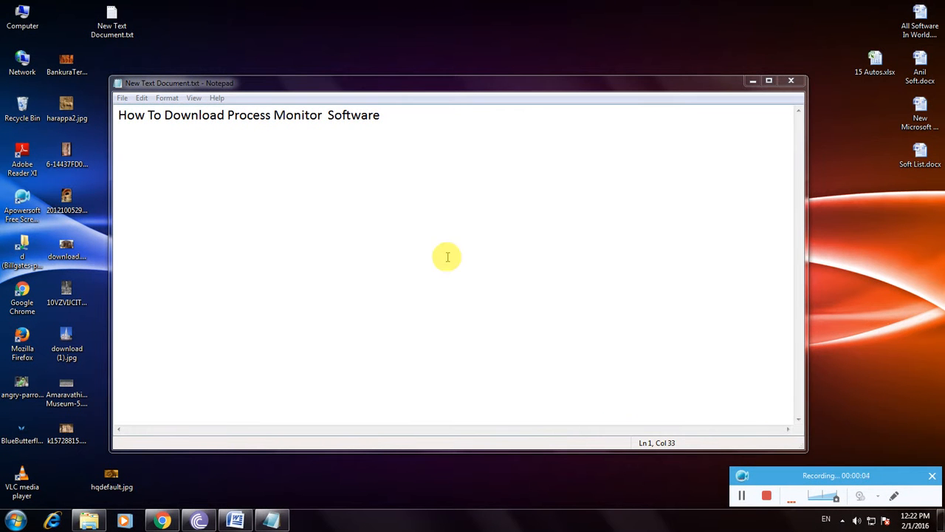
mouse_move(387, 144)
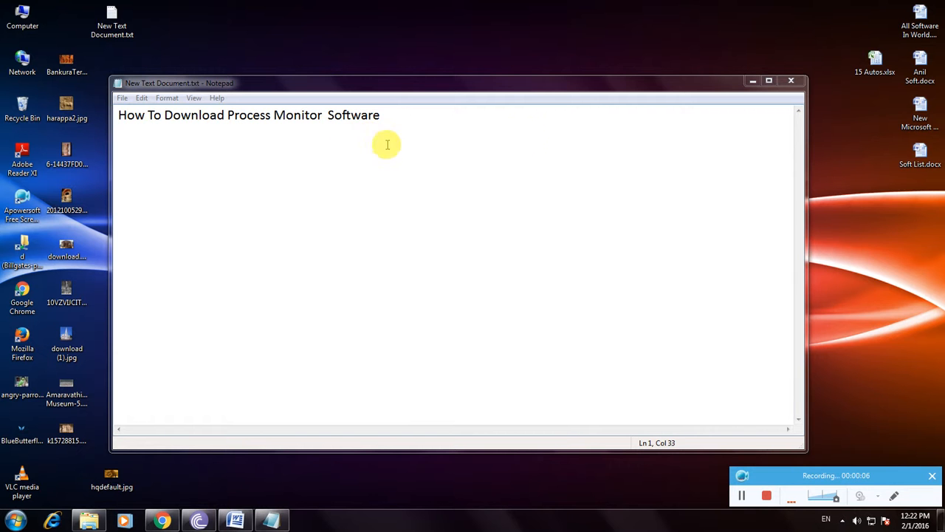
mouse_move(351, 139)
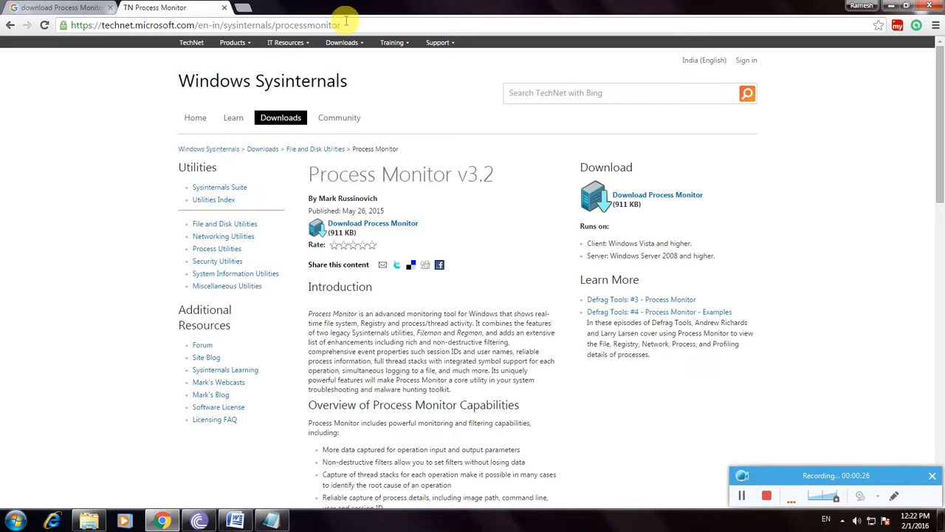
- Start downloading processmonitor.zip from the Process Monitor v3.2 page's Download section
click(207, 23)
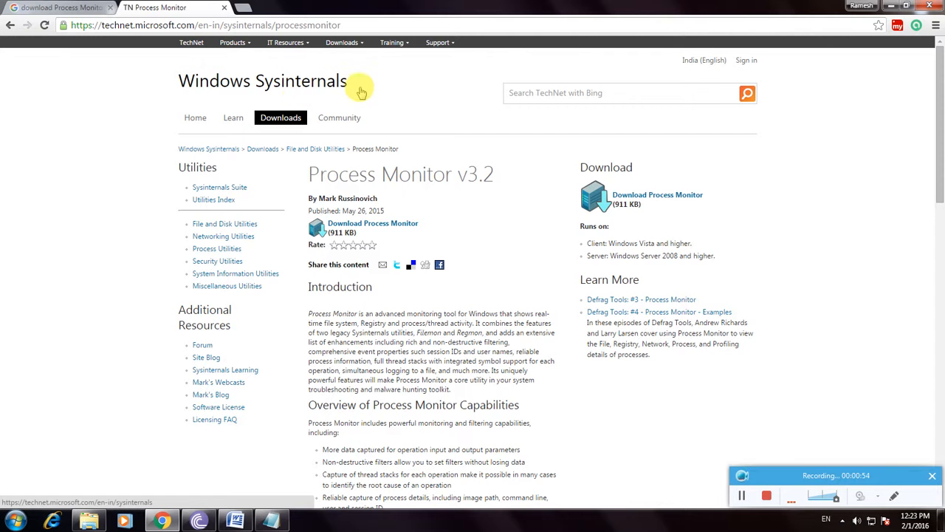
mouse_move(353, 111)
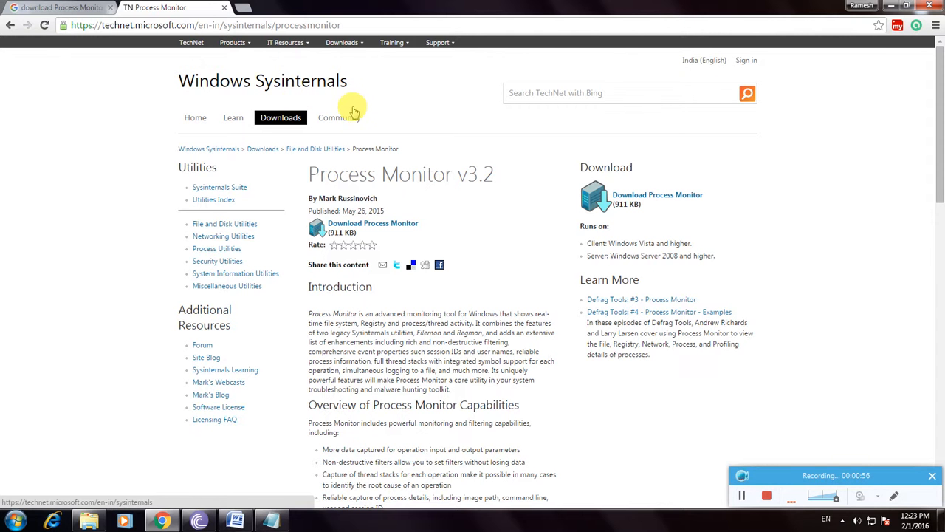
mouse_move(502, 183)
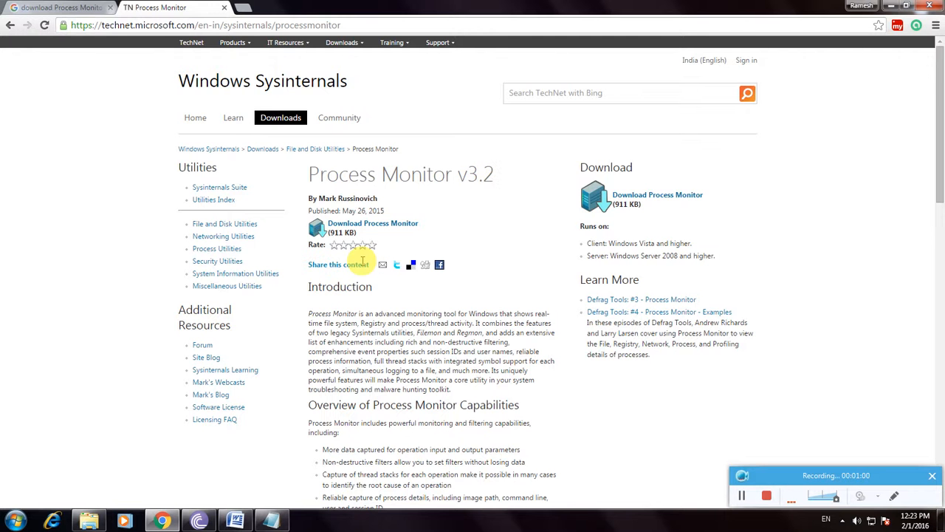
scroll(down, 3)
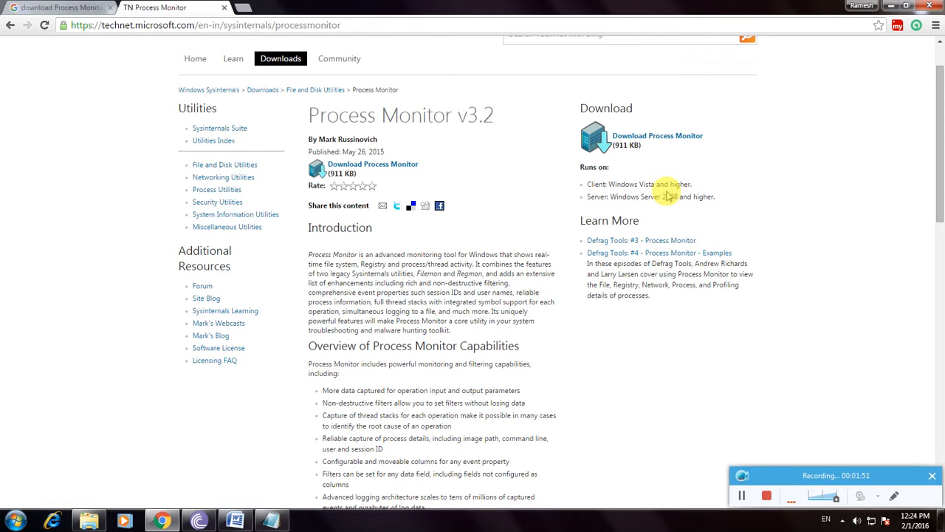
mouse_move(702, 209)
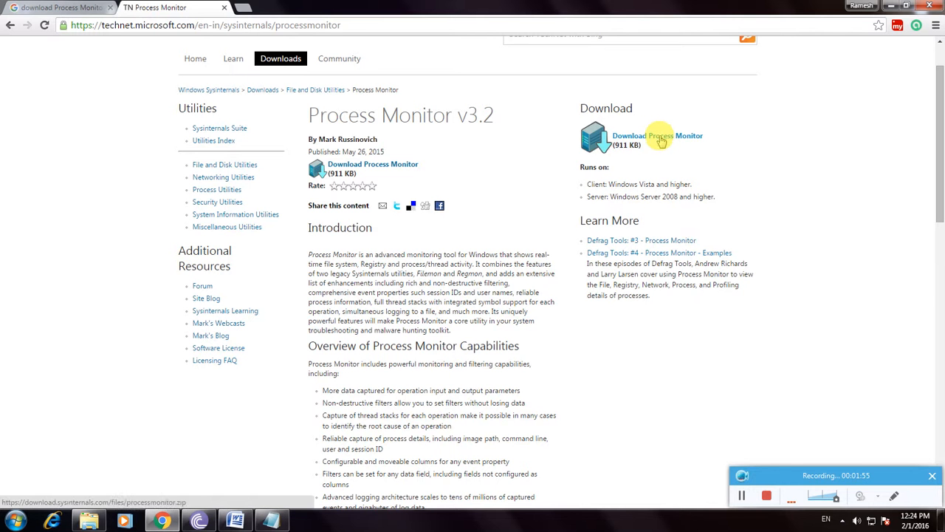
click(656, 136)
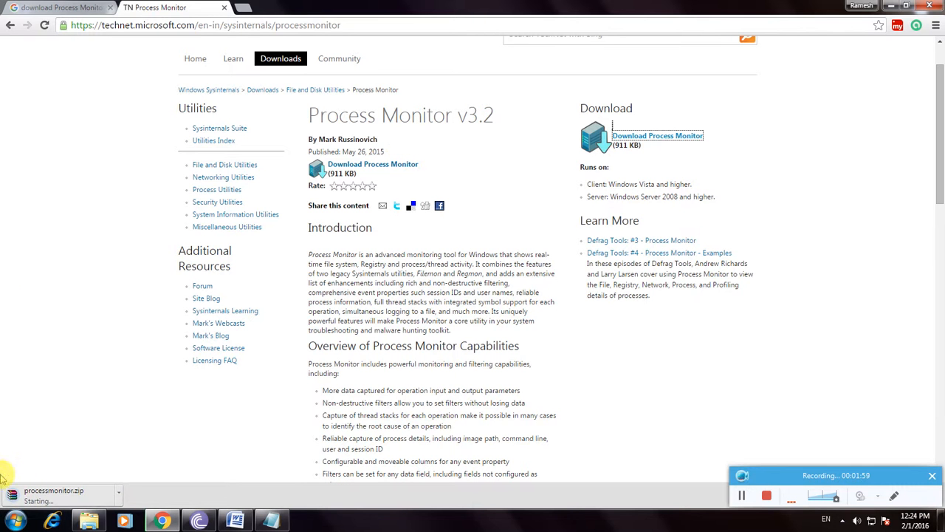
mouse_move(59, 427)
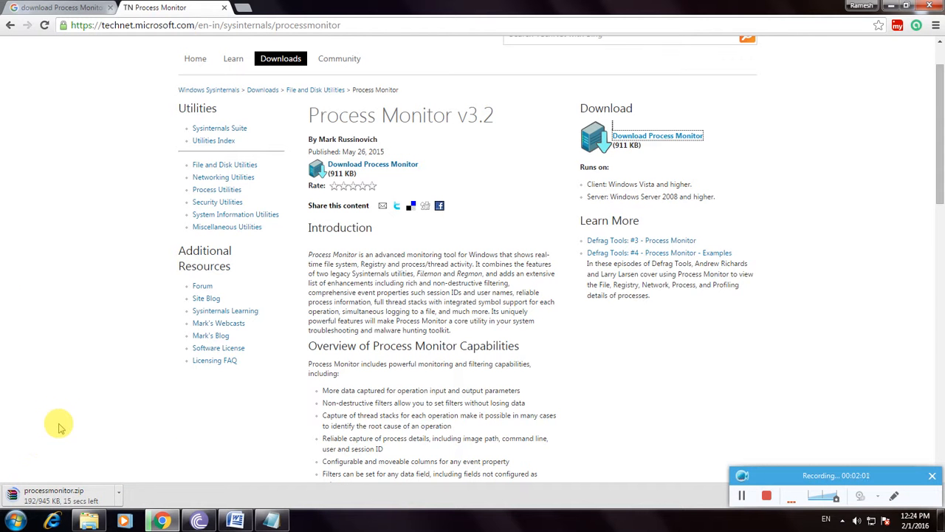